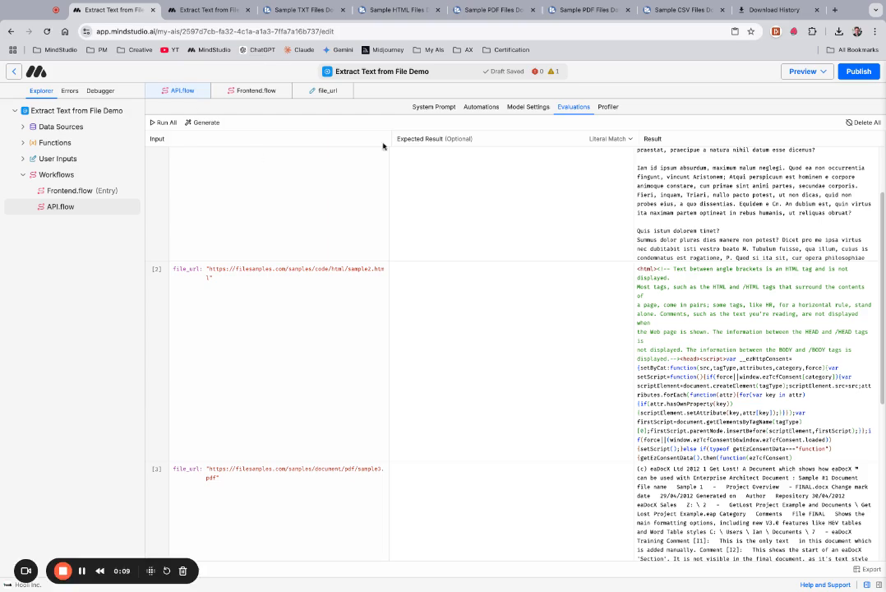
# Show the API flow's canvas and the Extract Text from File block with its file URL and extracted_text output.
pyautogui.click(385, 107)
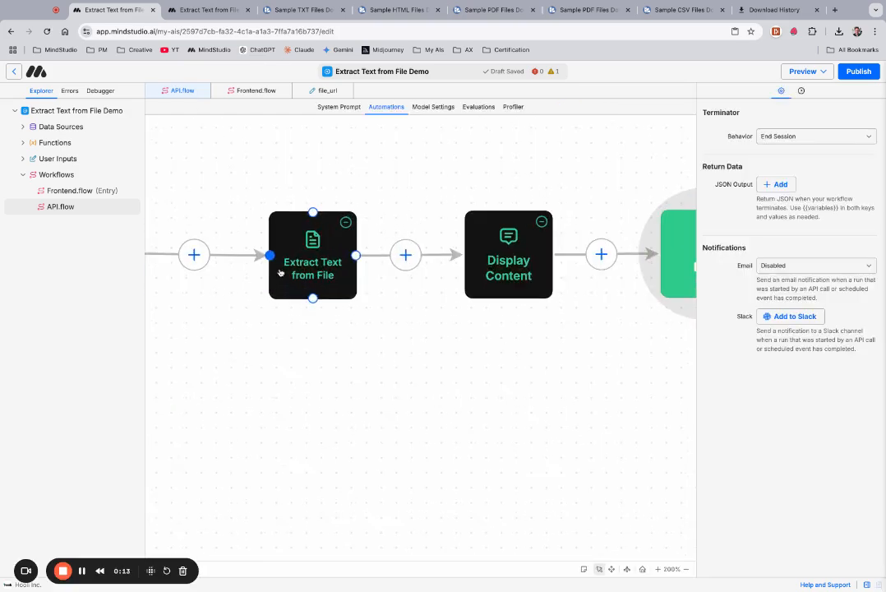
pyautogui.click(312, 255)
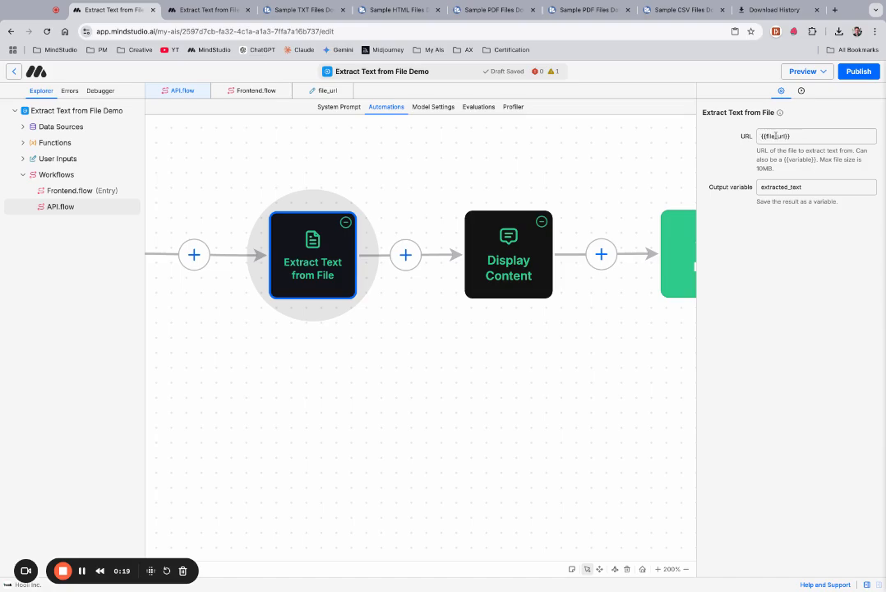
pyautogui.moveTo(753, 211)
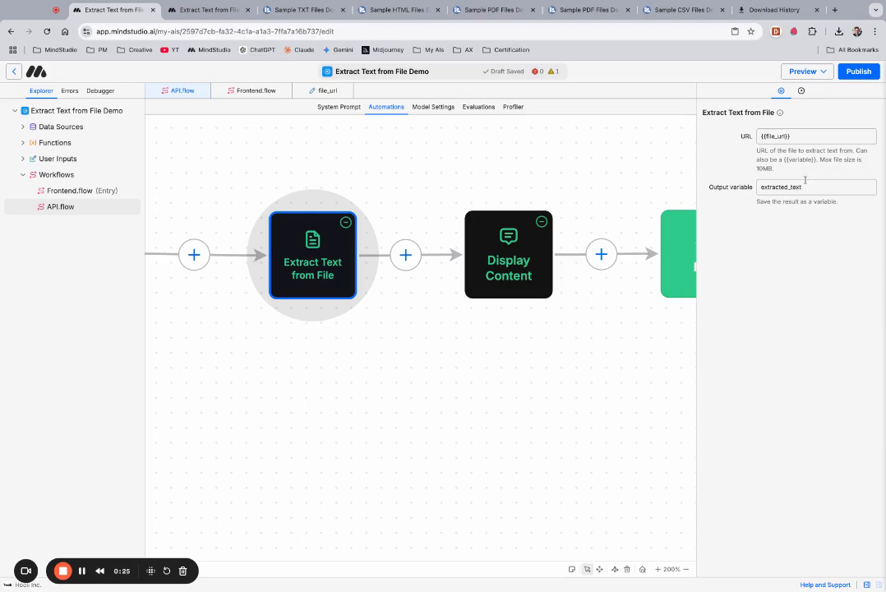
pyautogui.moveTo(376, 385)
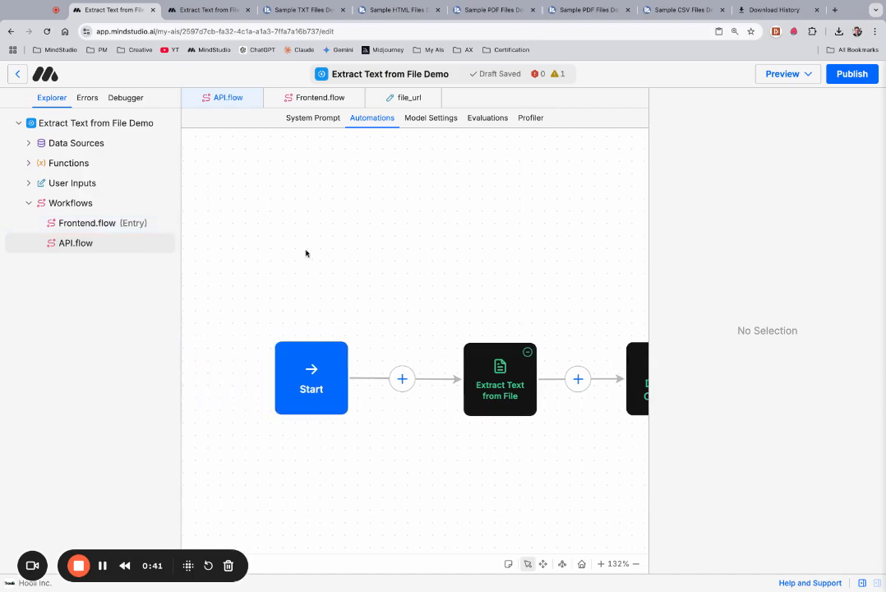
pyautogui.moveTo(273, 248)
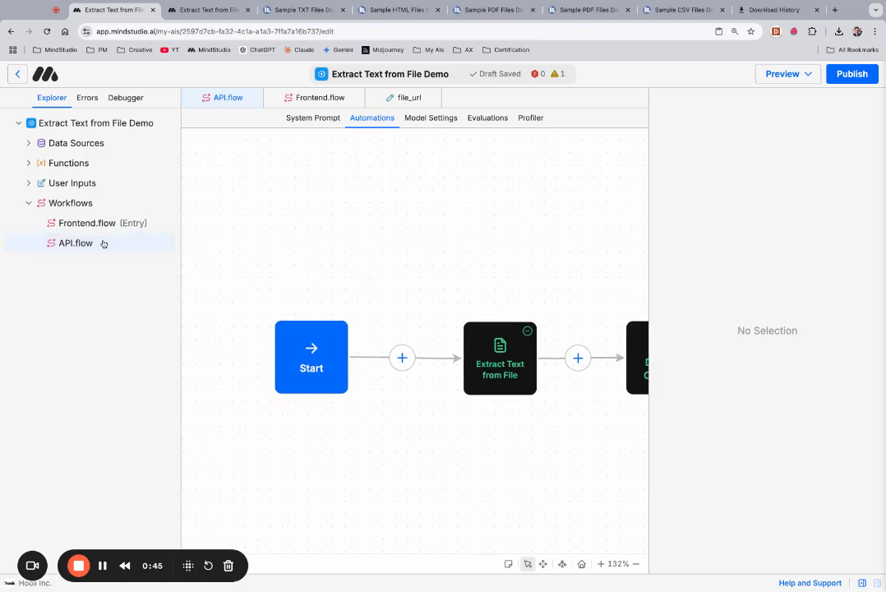
# Inspect the Start block's file_url launch variable, the extraction block, Display Content's extracted_text message and the End block.
pyautogui.click(311, 357)
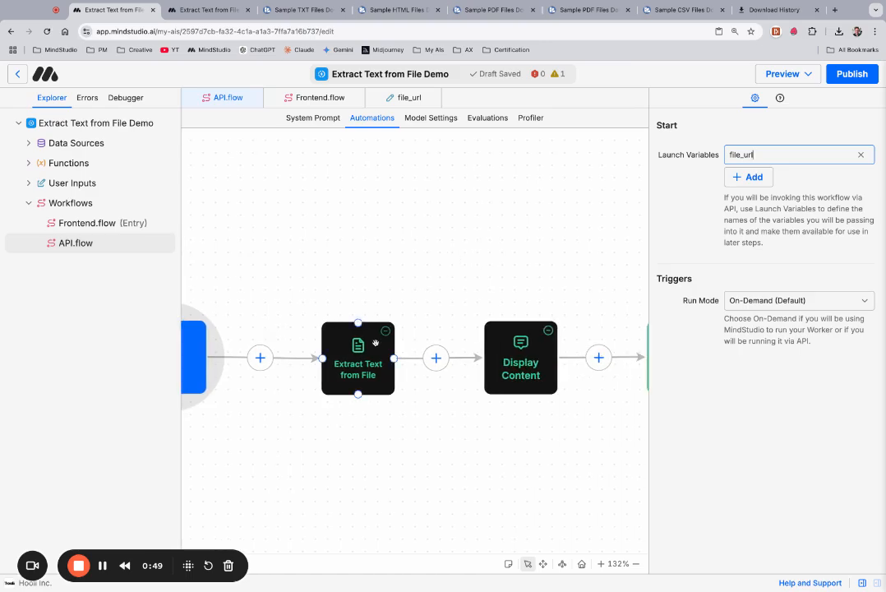
pyautogui.click(359, 358)
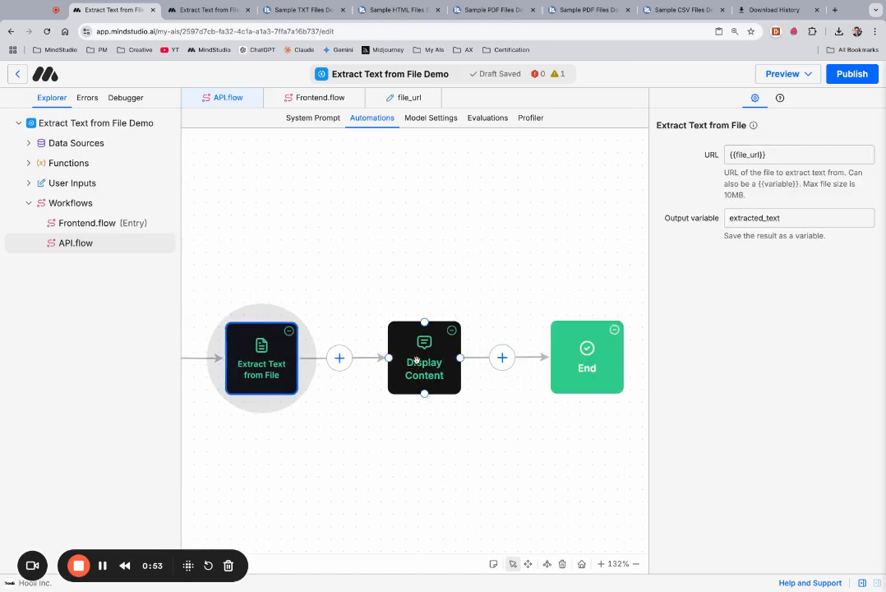
pyautogui.click(424, 357)
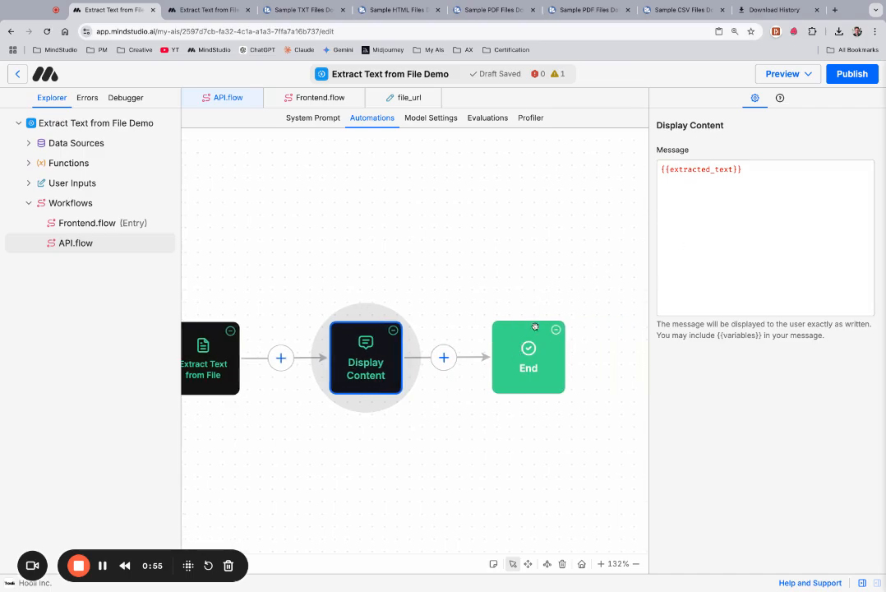
pyautogui.click(529, 357)
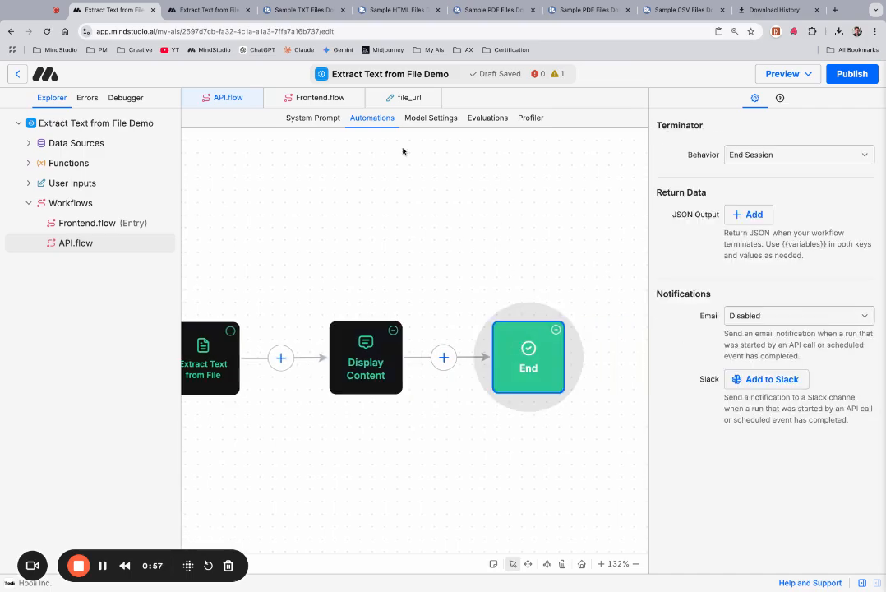
pyautogui.moveTo(481, 196)
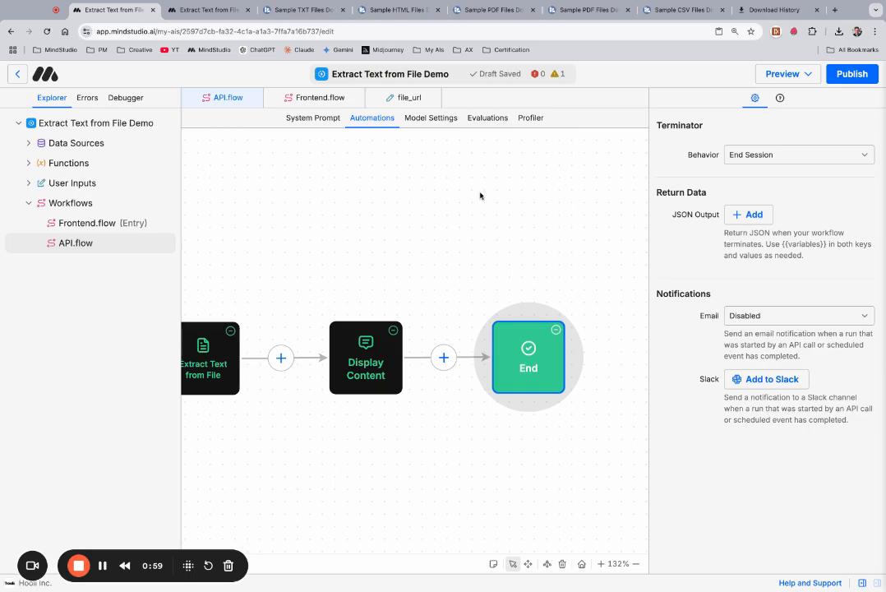
pyautogui.moveTo(490, 133)
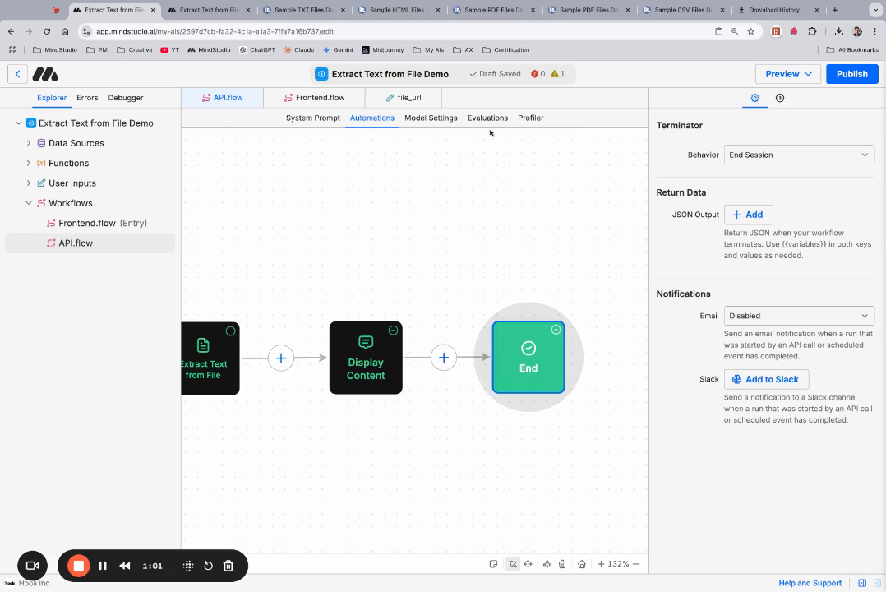
pyautogui.moveTo(484, 156)
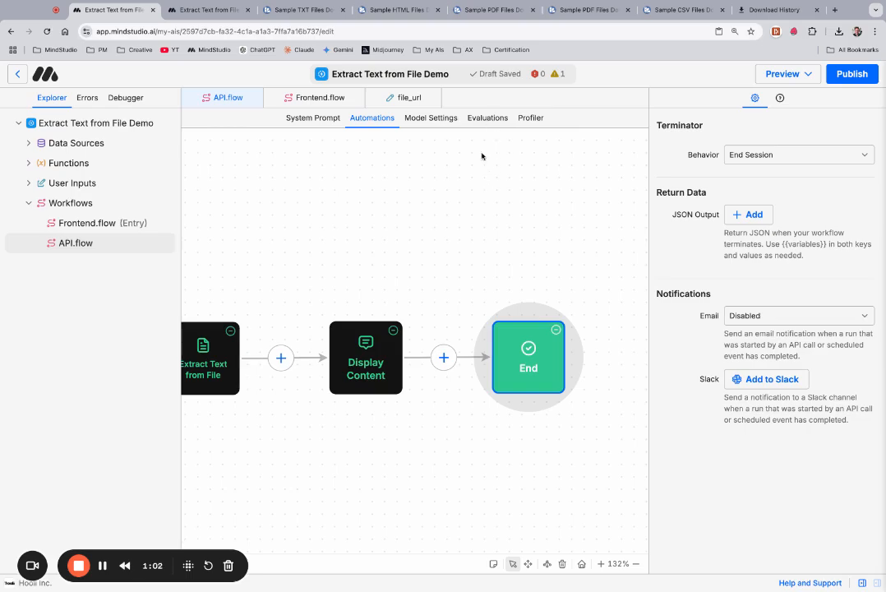
# Run all evaluations and review the extracted text returned for the TXT, HTML, PDF and CSV file URL test cases.
pyautogui.click(605, 118)
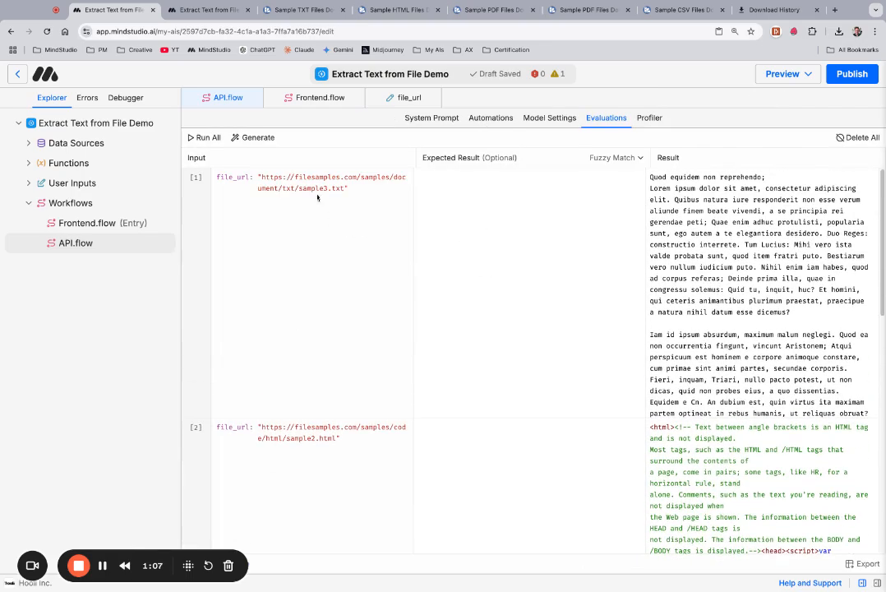
pyautogui.scroll(-3)
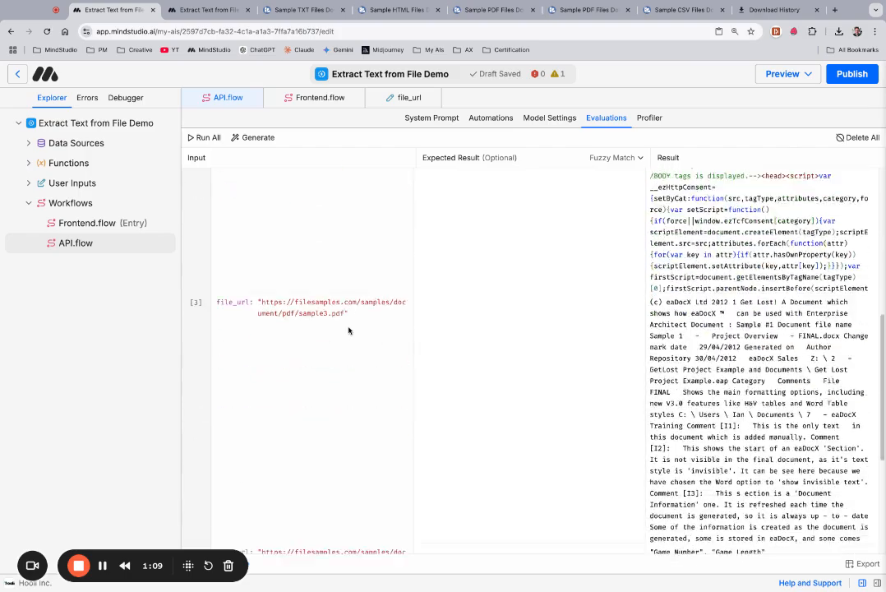
pyautogui.scroll(-3)
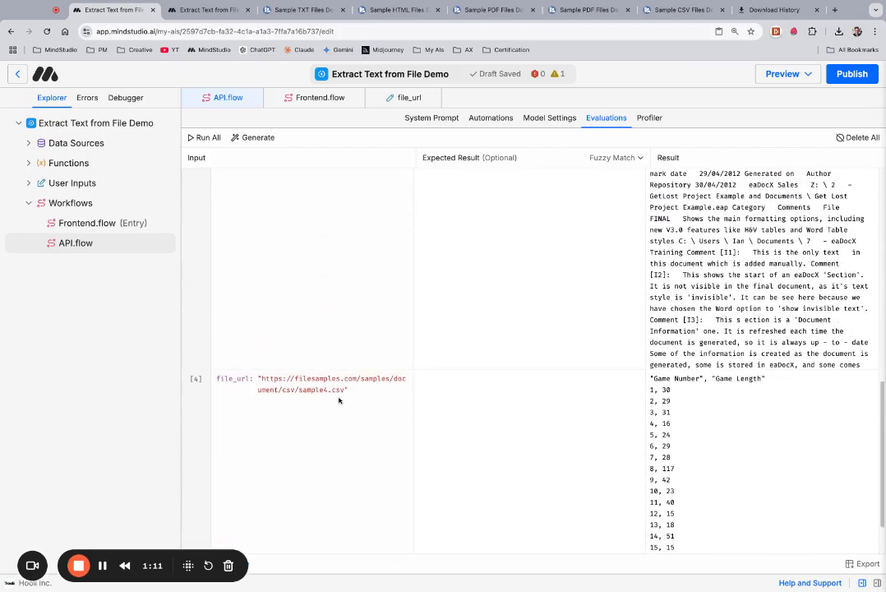
pyautogui.scroll(3)
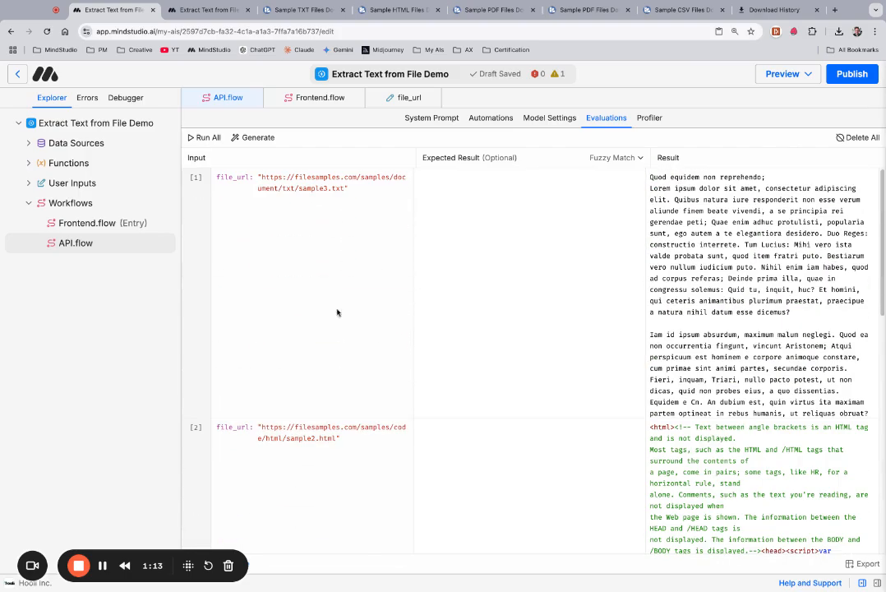
pyautogui.click(204, 139)
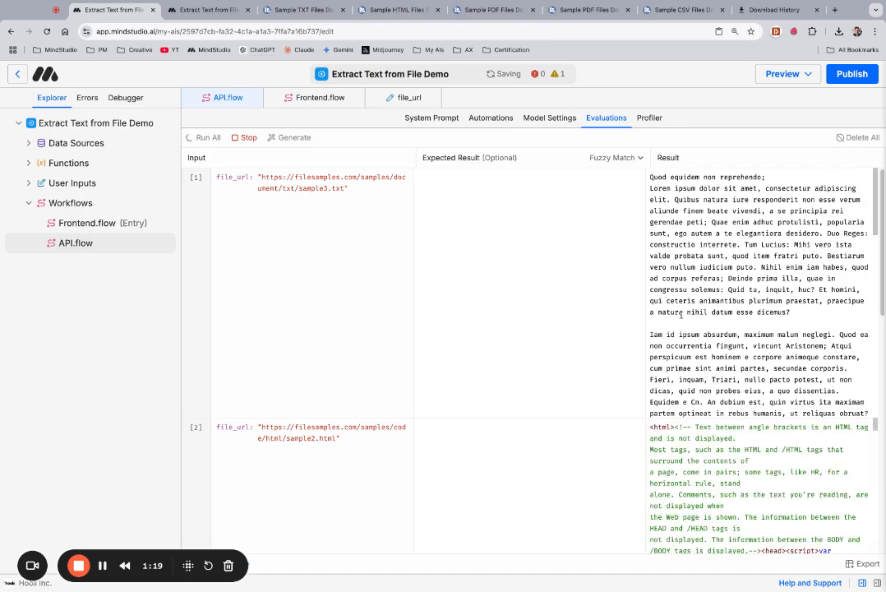
pyautogui.scroll(-3)
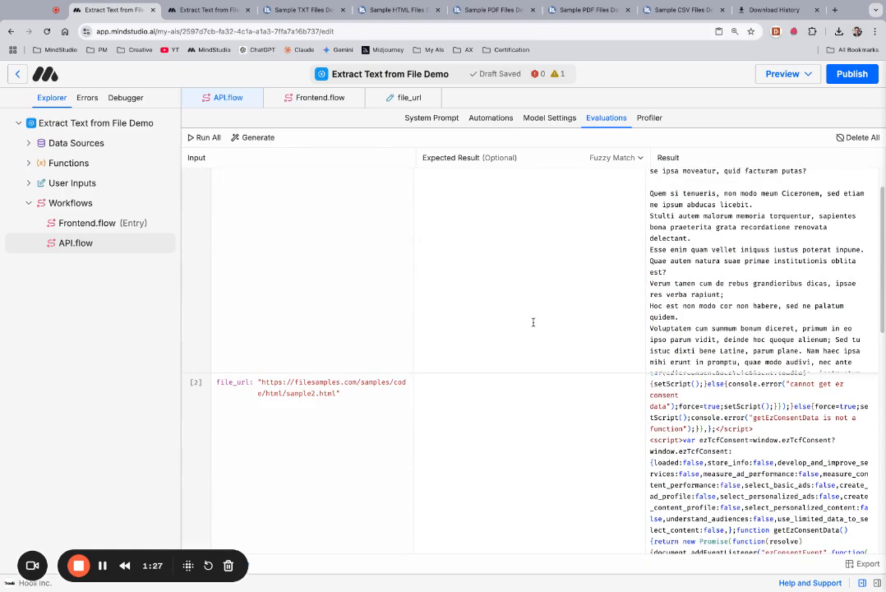
pyautogui.moveTo(328, 234)
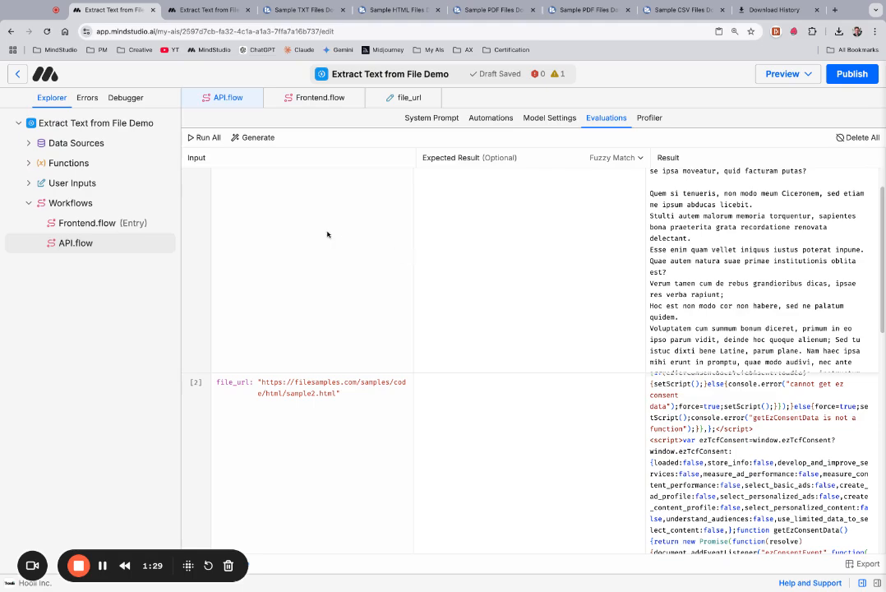
pyautogui.moveTo(346, 237)
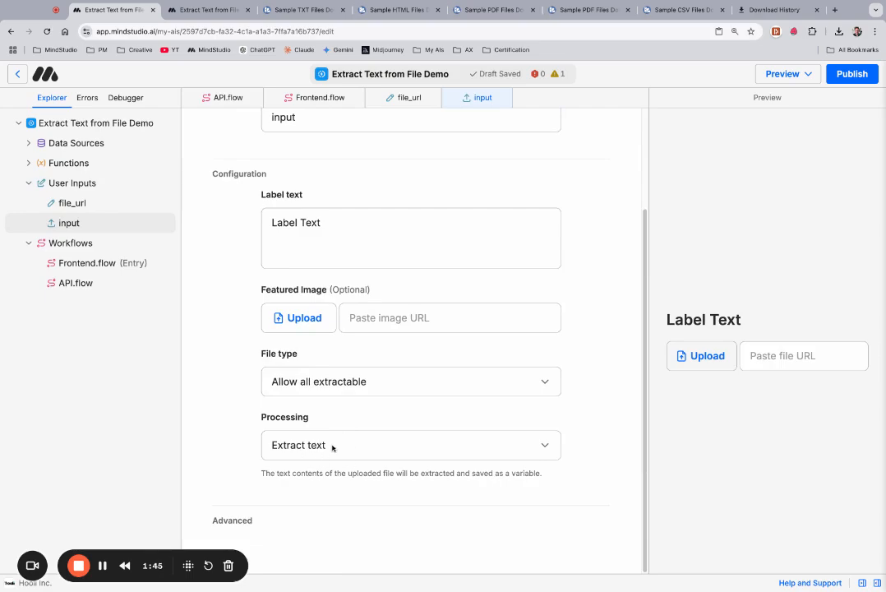
pyautogui.moveTo(339, 447)
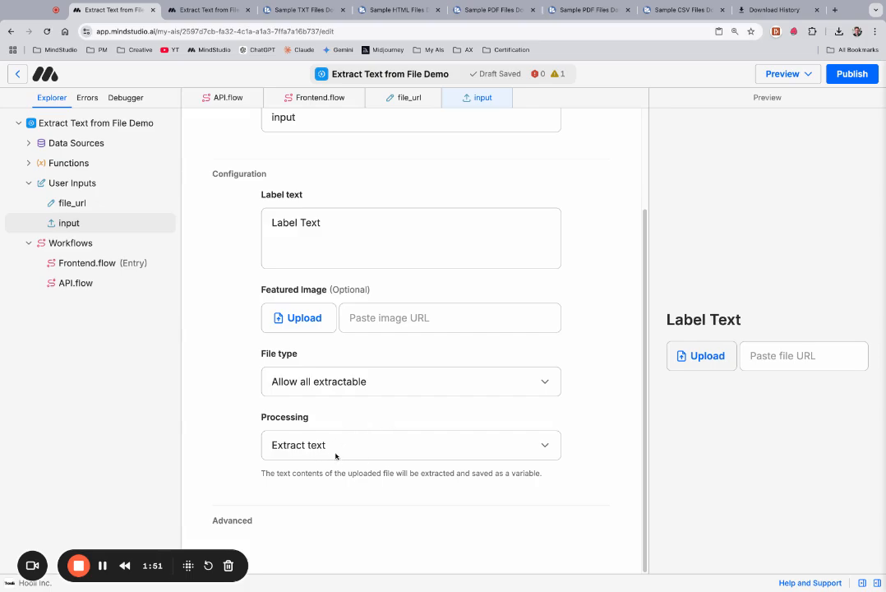
pyautogui.moveTo(370, 436)
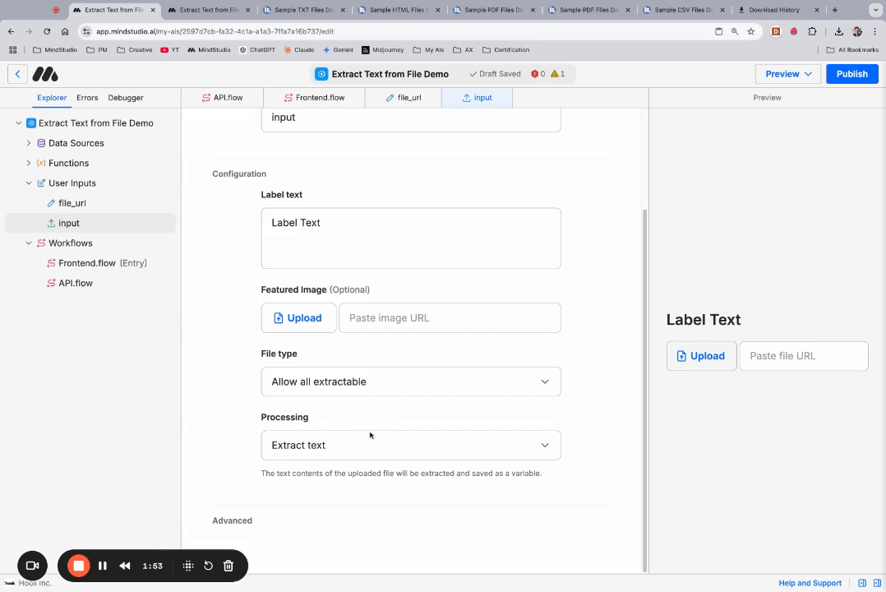
pyautogui.moveTo(331, 405)
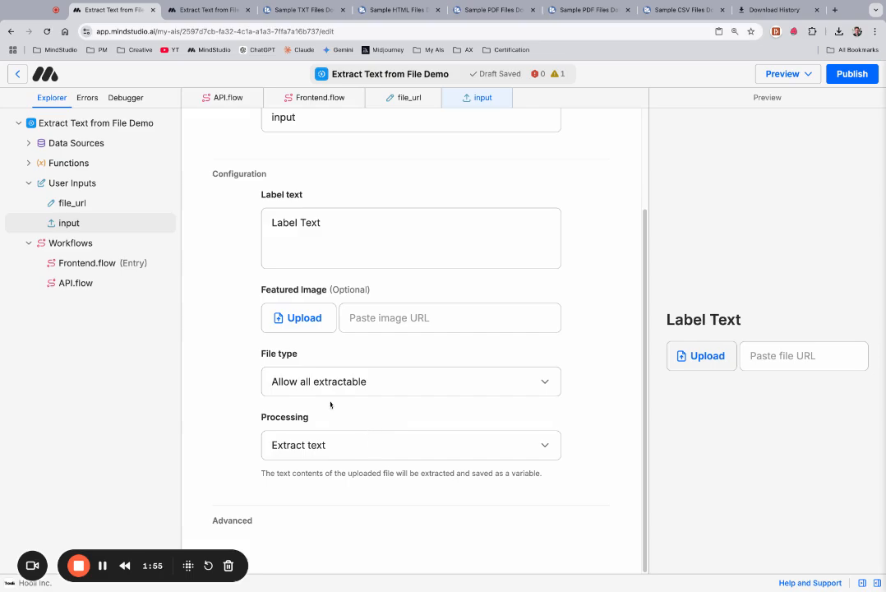
pyautogui.moveTo(306, 97)
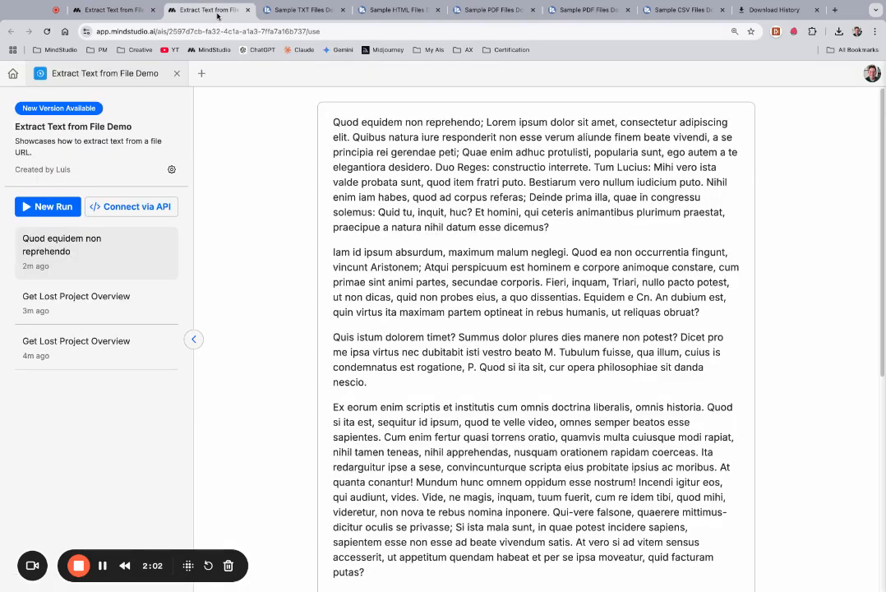
# Start a new run with the sample3.txt URL from filesamples.com and review the extracted text output.
pyautogui.click(48, 207)
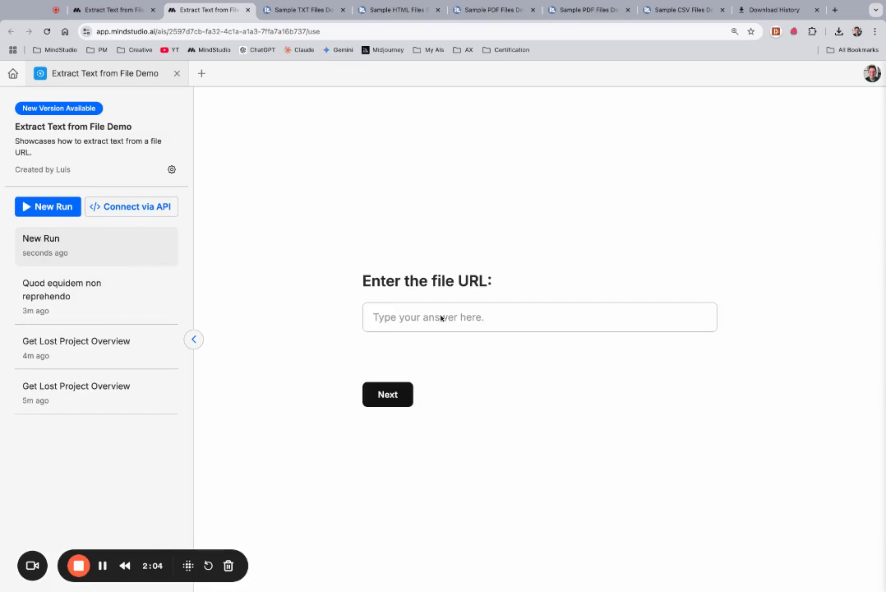
pyautogui.click(303, 10)
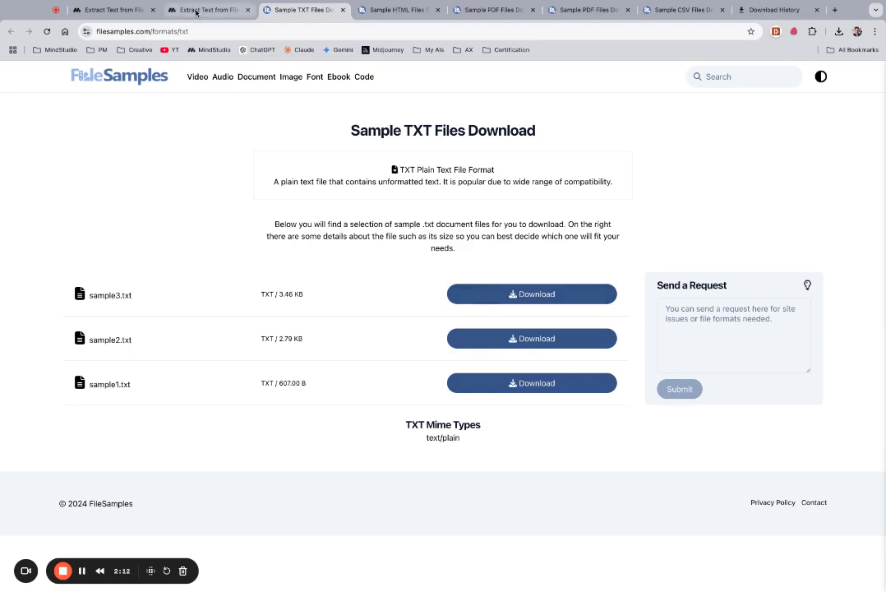
pyautogui.click(207, 10)
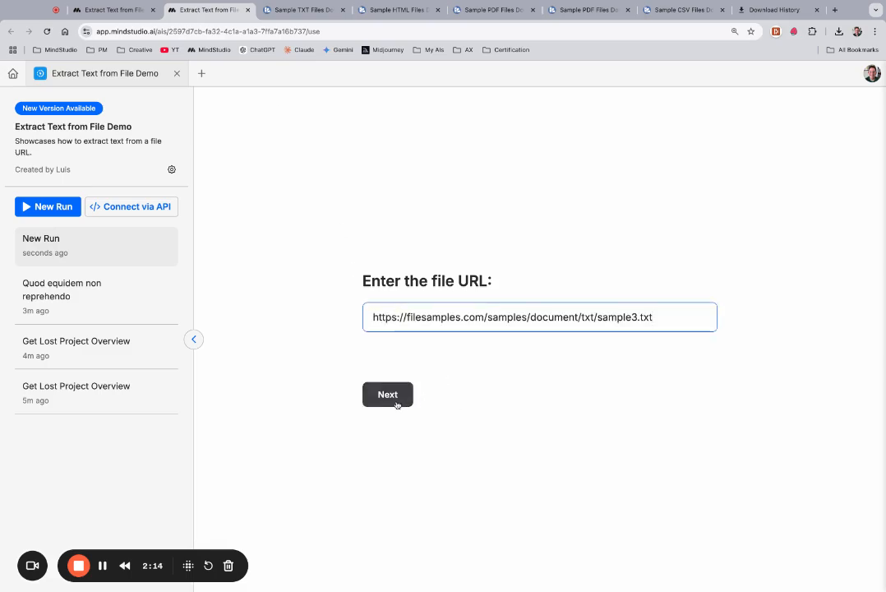
pyautogui.click(388, 395)
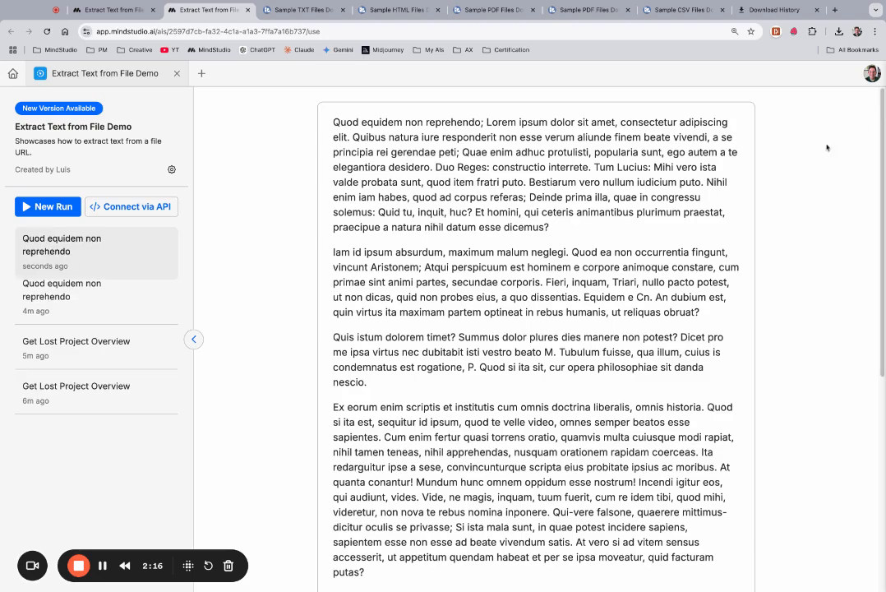
pyautogui.scroll(-3)
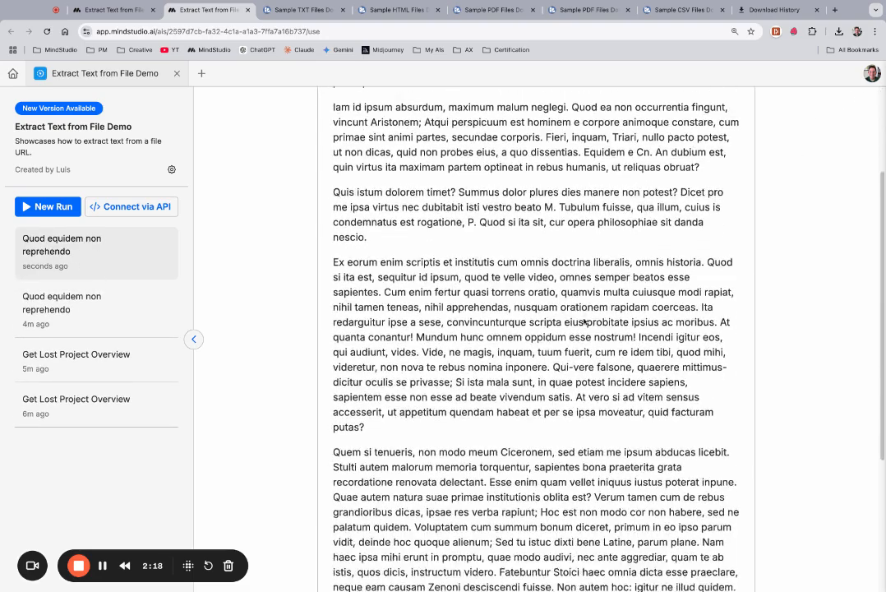
pyautogui.scroll(3)
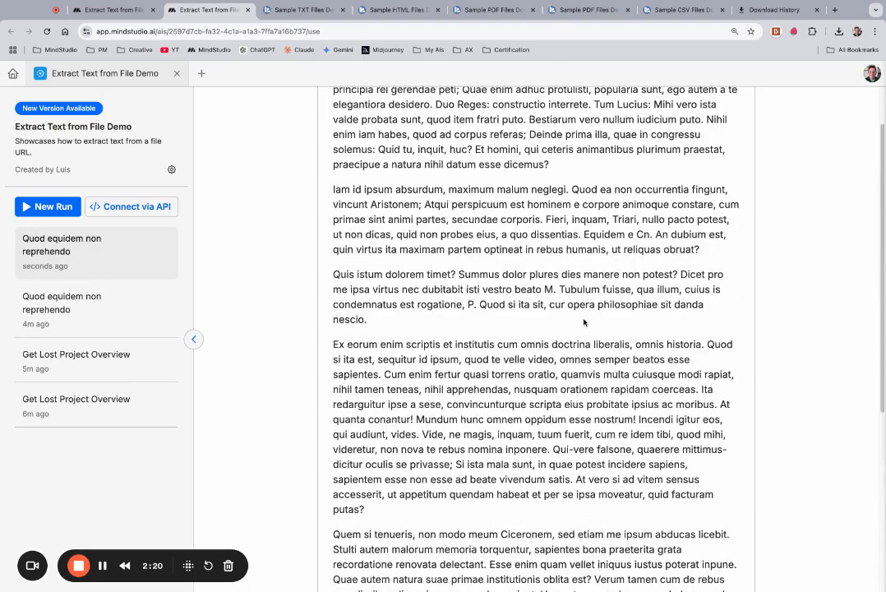
pyautogui.scroll(3)
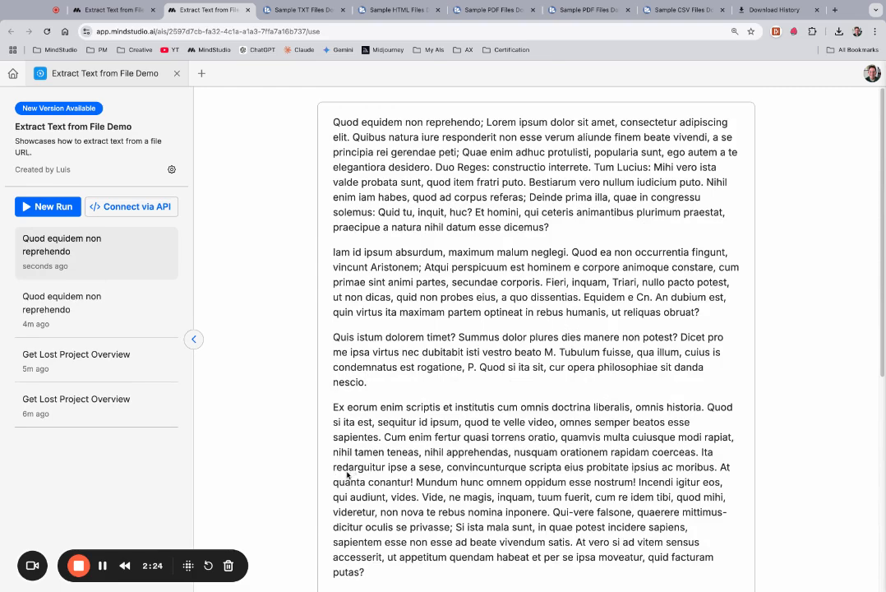
pyautogui.moveTo(250, 487)
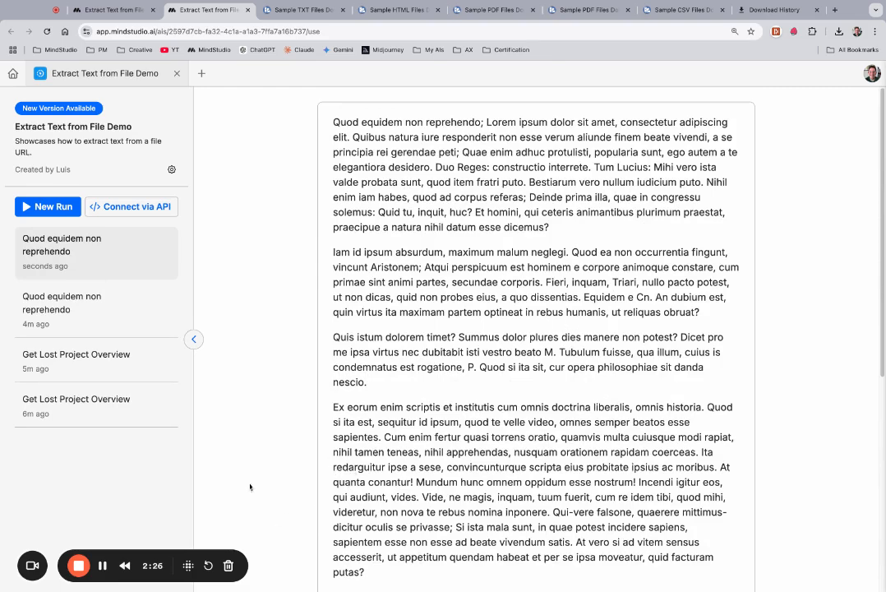